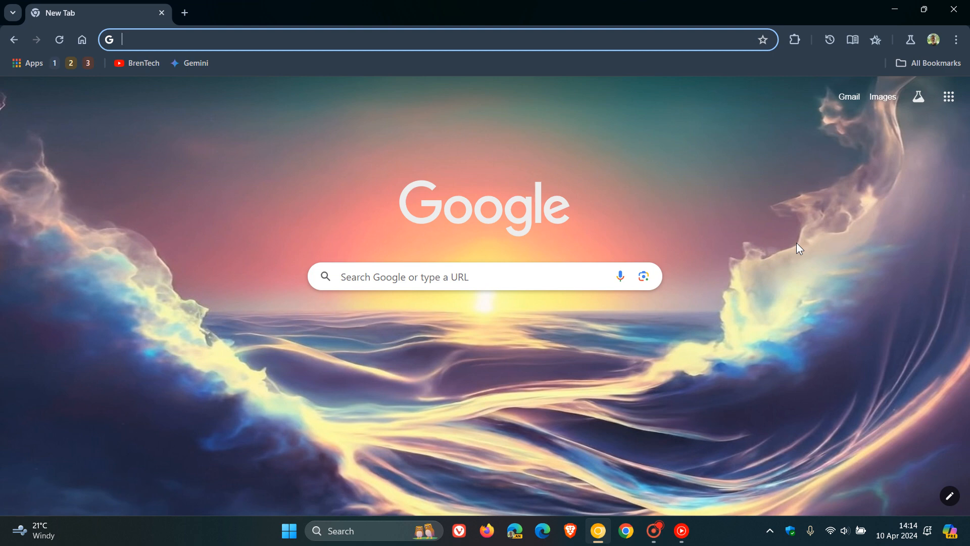
mouse_move(402, 177)
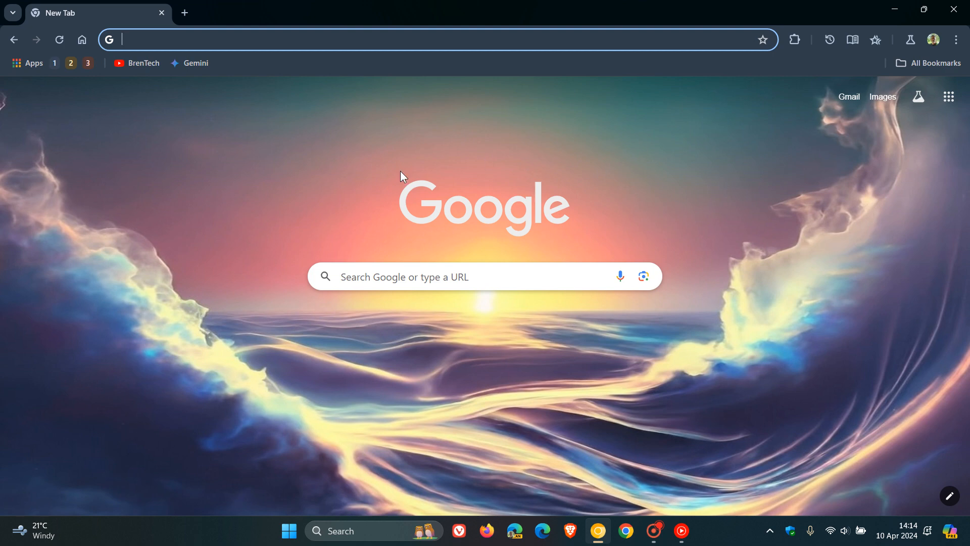
mouse_move(735, 185)
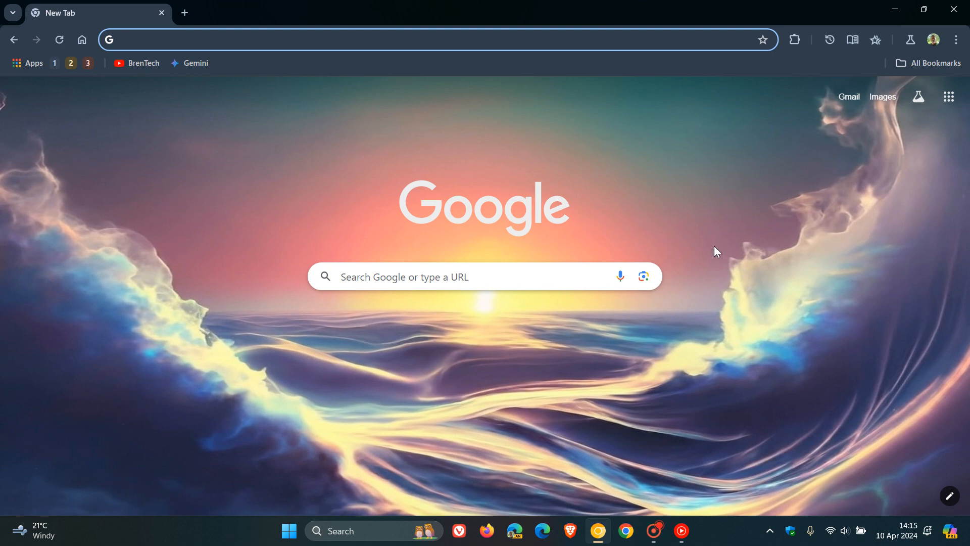
mouse_move(746, 235)
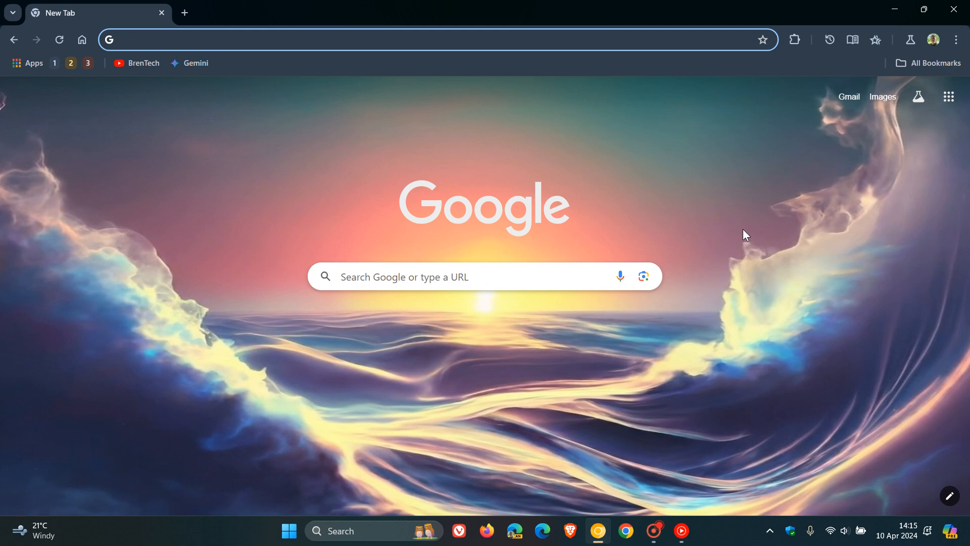
Open About Chrome (Canary 125.0.6410.0) and scroll to the Get the most out of Chrome cards
left_click(248, 38)
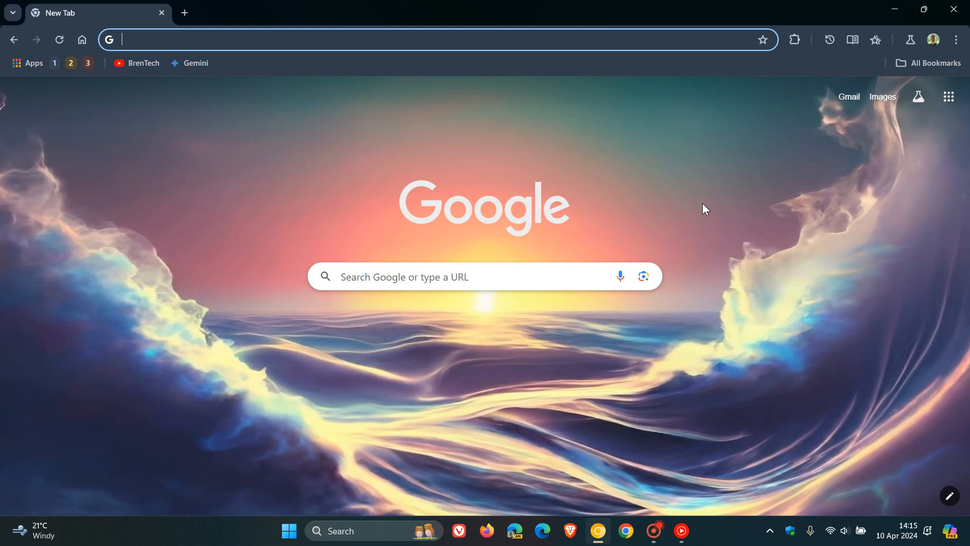
mouse_move(778, 243)
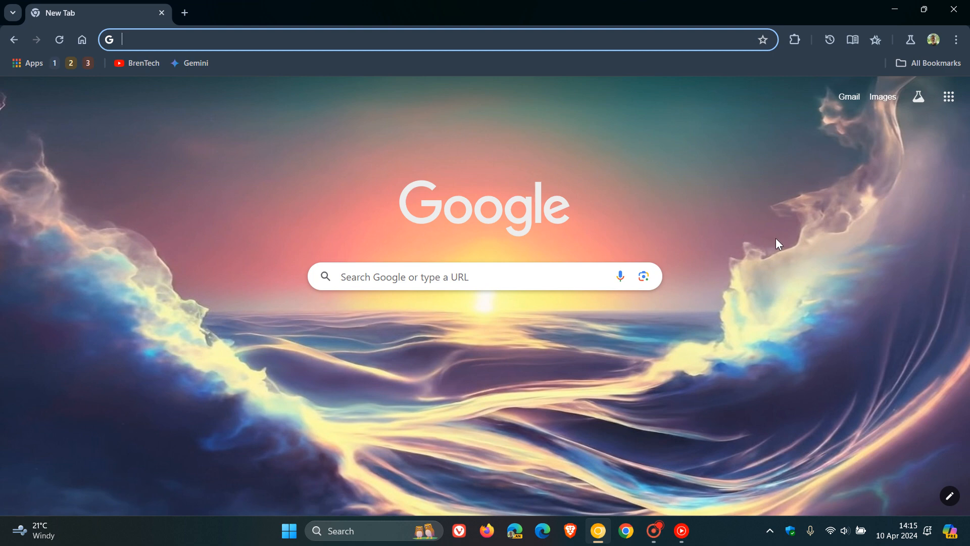
left_click(955, 39)
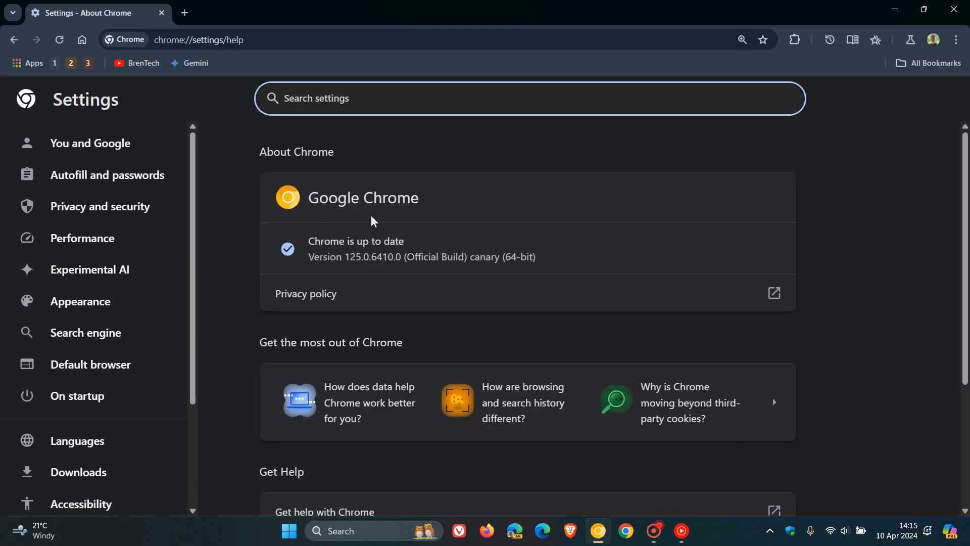
scroll("down", 3)
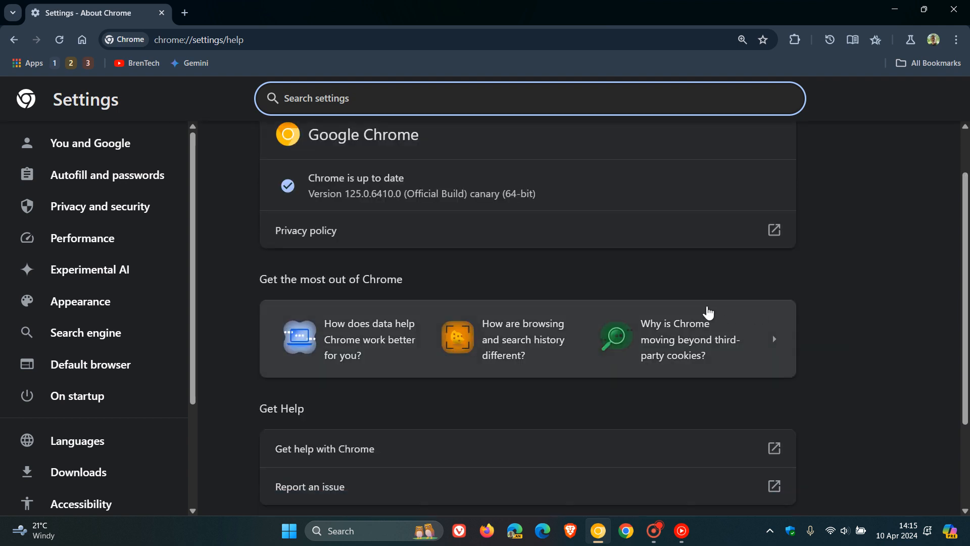
mouse_move(846, 391)
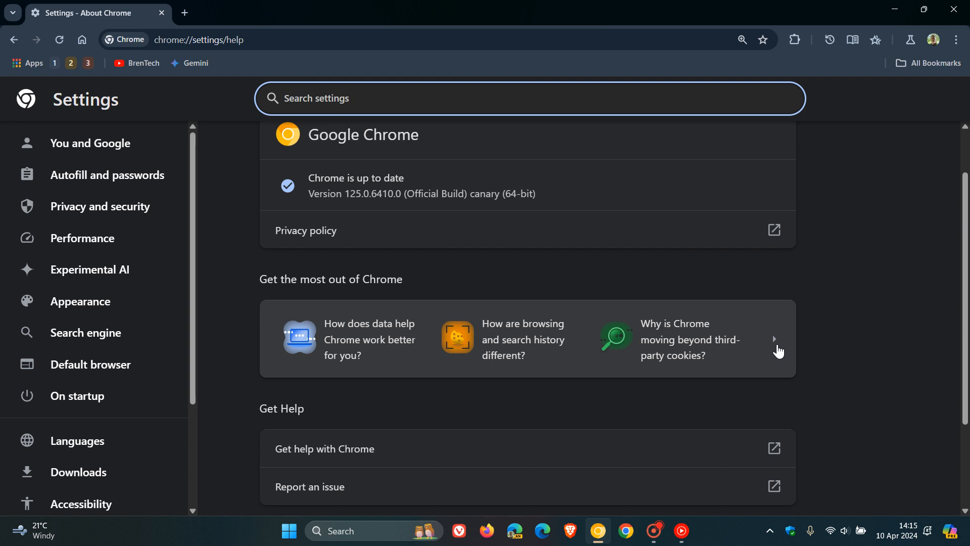
mouse_move(656, 328)
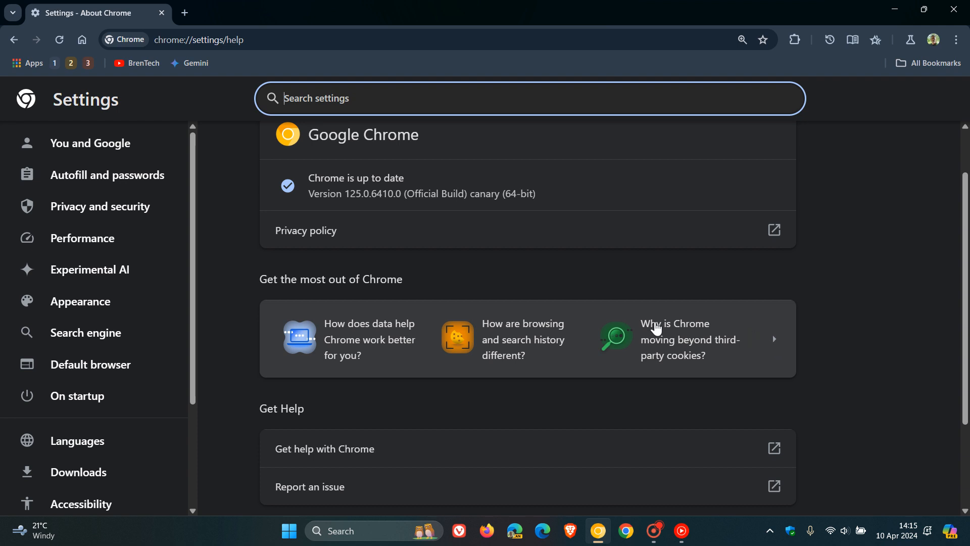
mouse_move(393, 376)
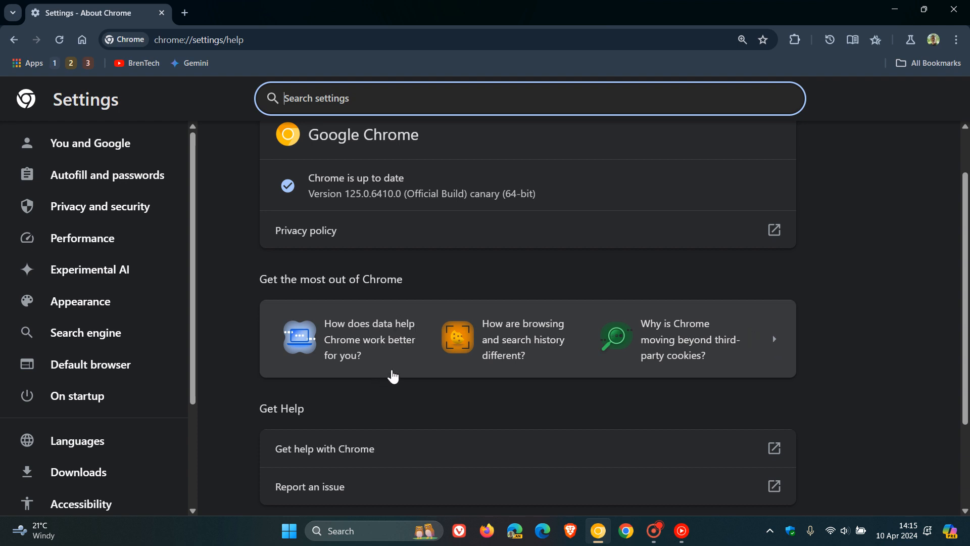
mouse_move(550, 374)
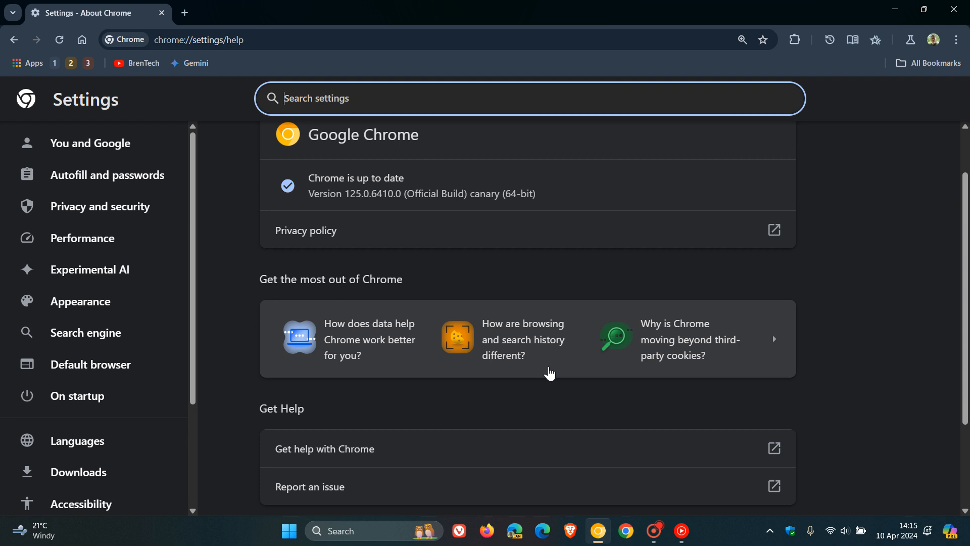
mouse_move(763, 366)
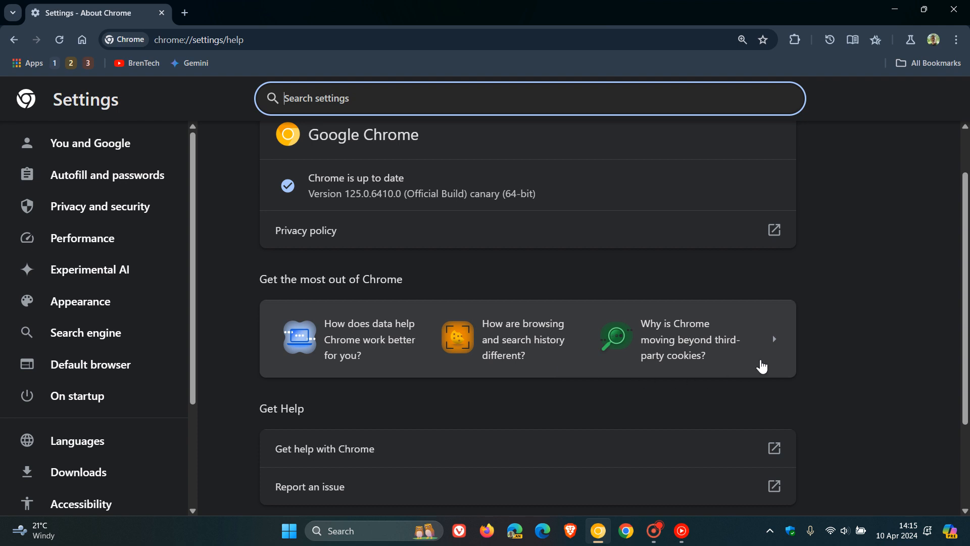
Open the full Get the most out of Chrome page and expand Beyond cookies
left_click(688, 339)
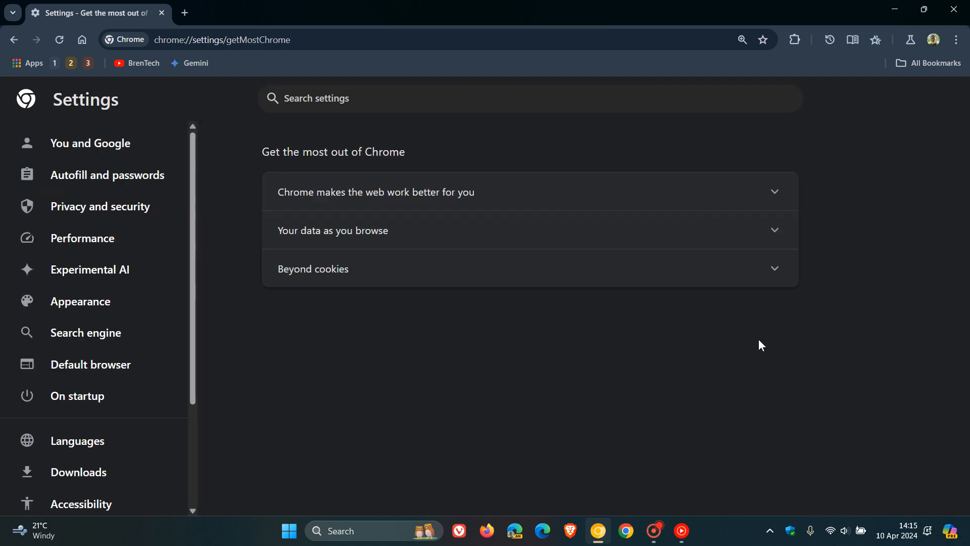
mouse_move(511, 201)
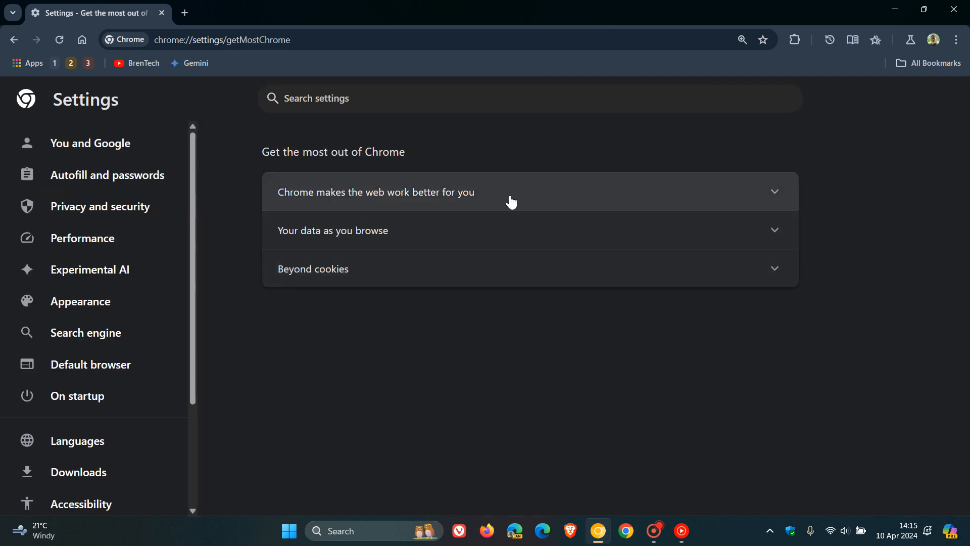
mouse_move(506, 231)
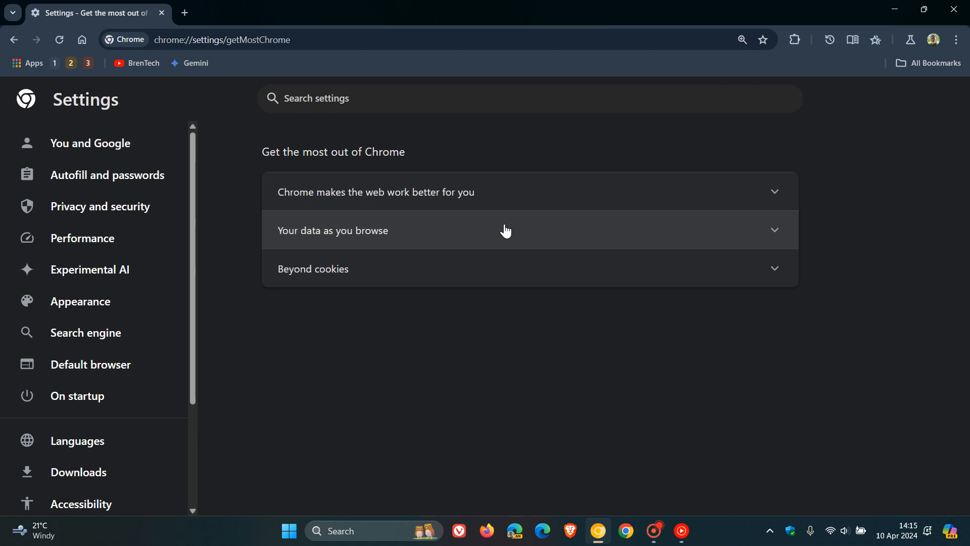
mouse_move(551, 268)
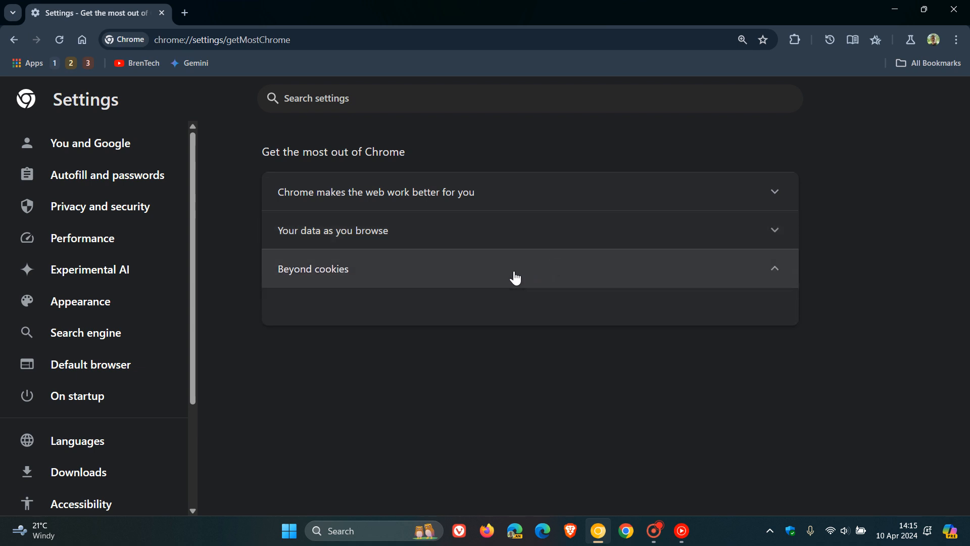
left_click(515, 268)
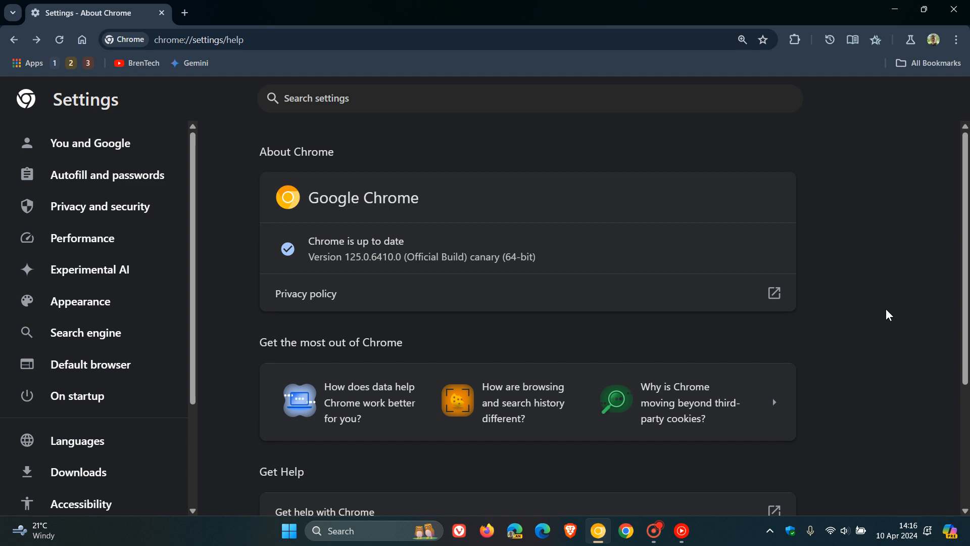
mouse_move(845, 348)
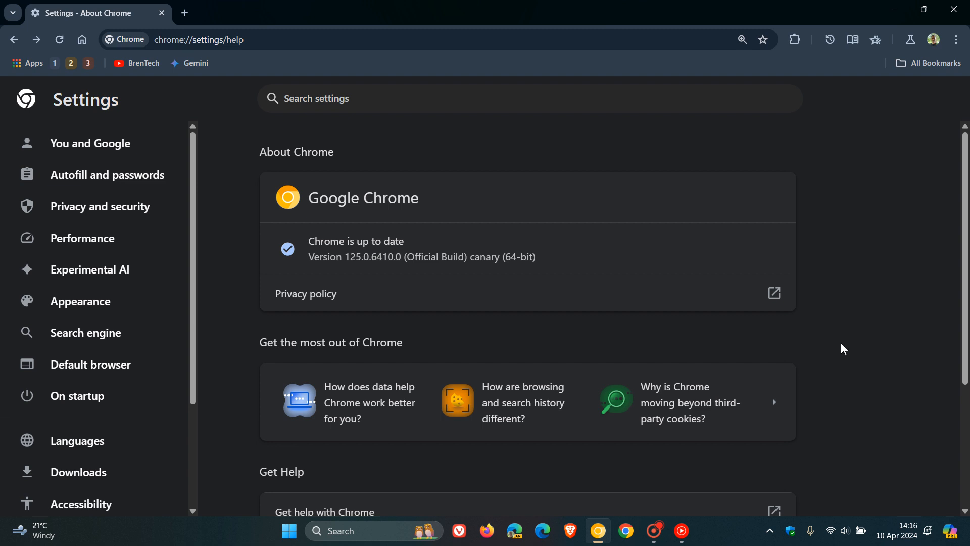
mouse_move(848, 378)
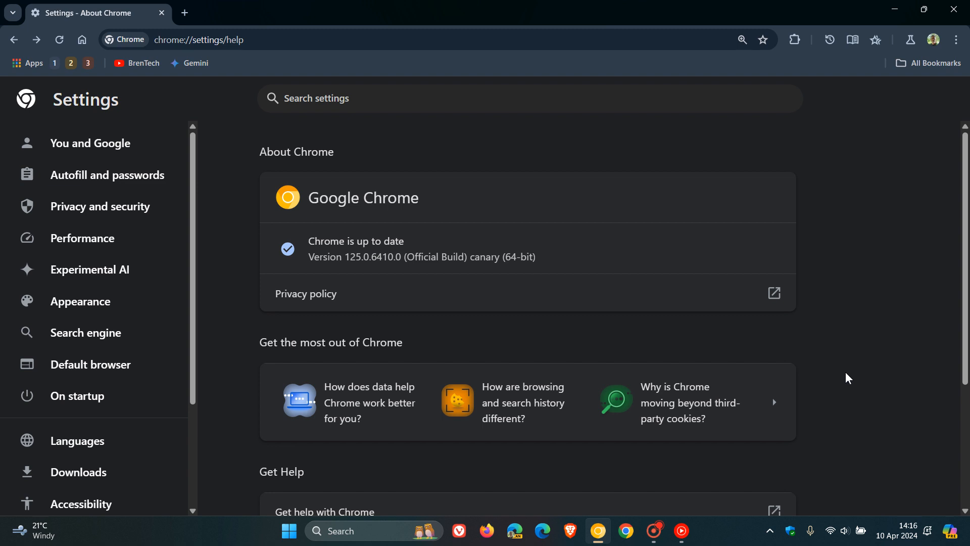
mouse_move(845, 387)
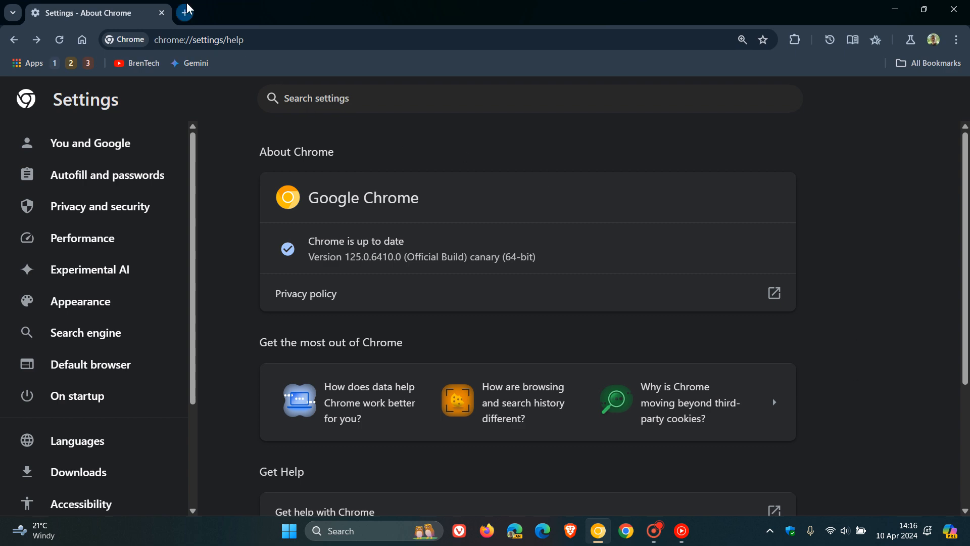
Open a new tab beside the About Chrome settings tab
left_click(184, 12)
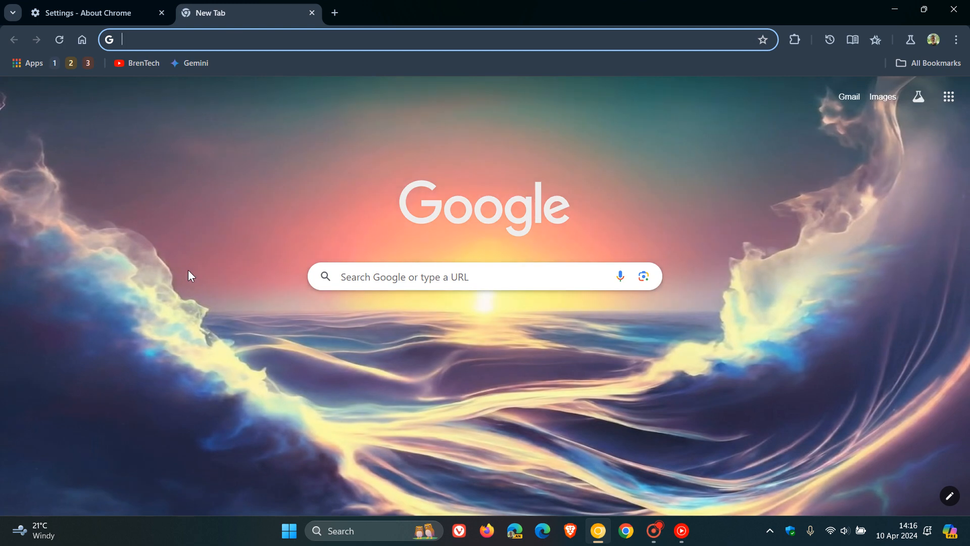
Open chrome://flags and filter for 'get th' to show the enabled documentation flag
type("cf")
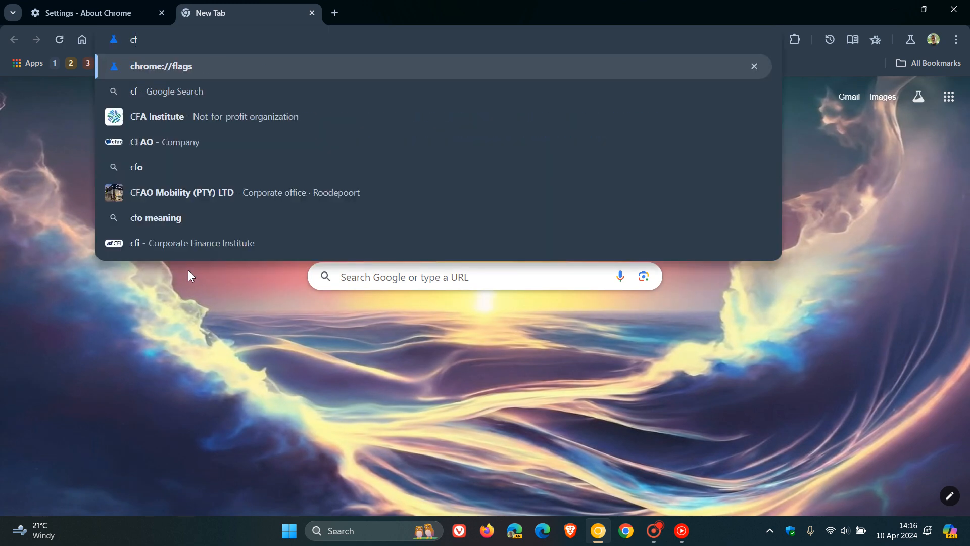
left_click(162, 66)
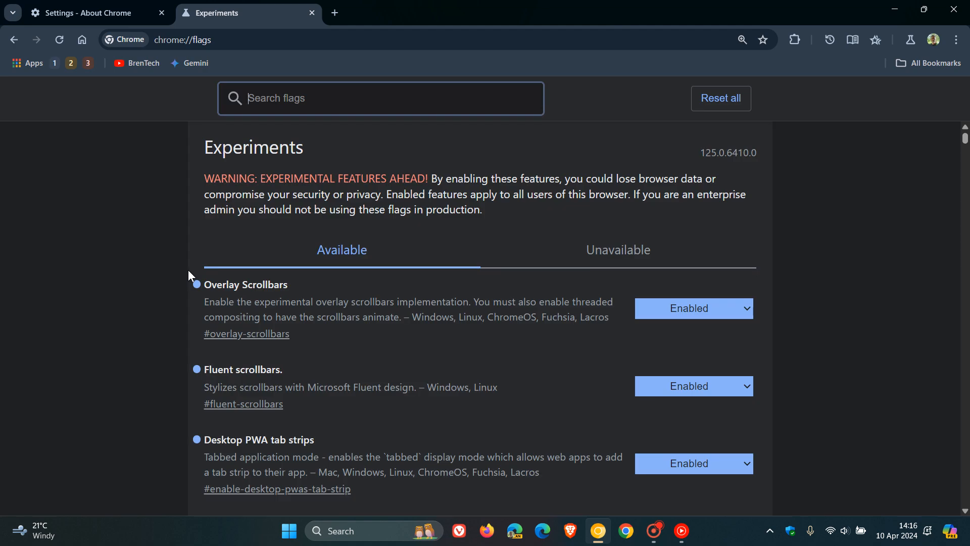
type("get th")
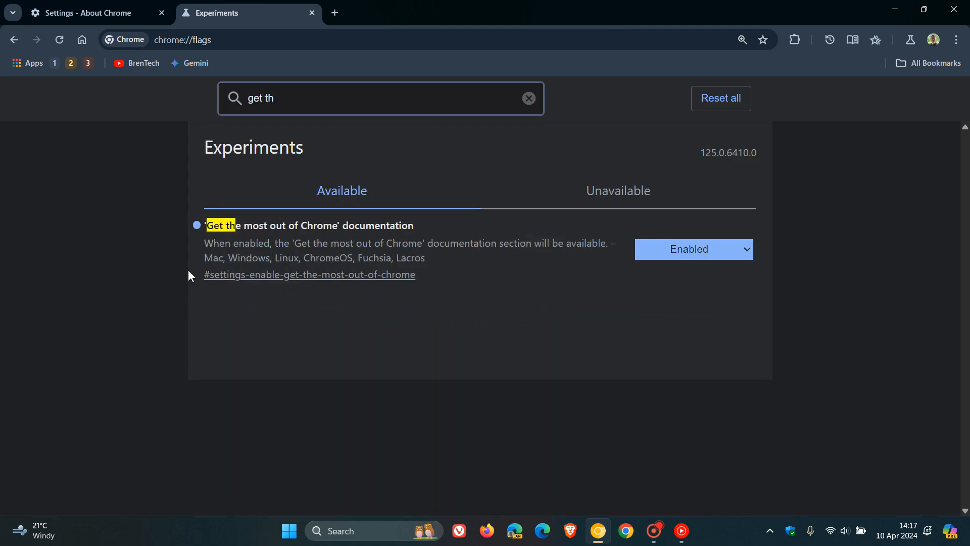
mouse_move(483, 292)
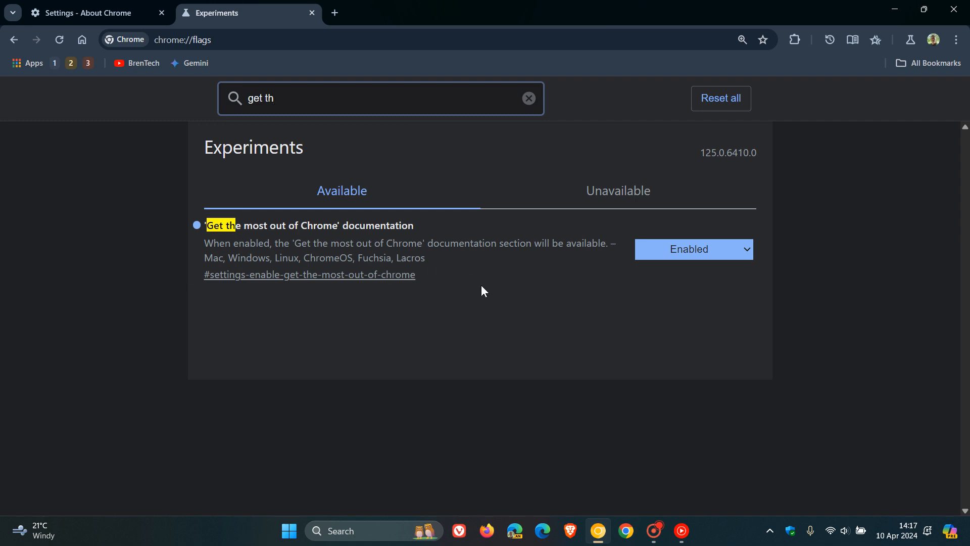
mouse_move(516, 276)
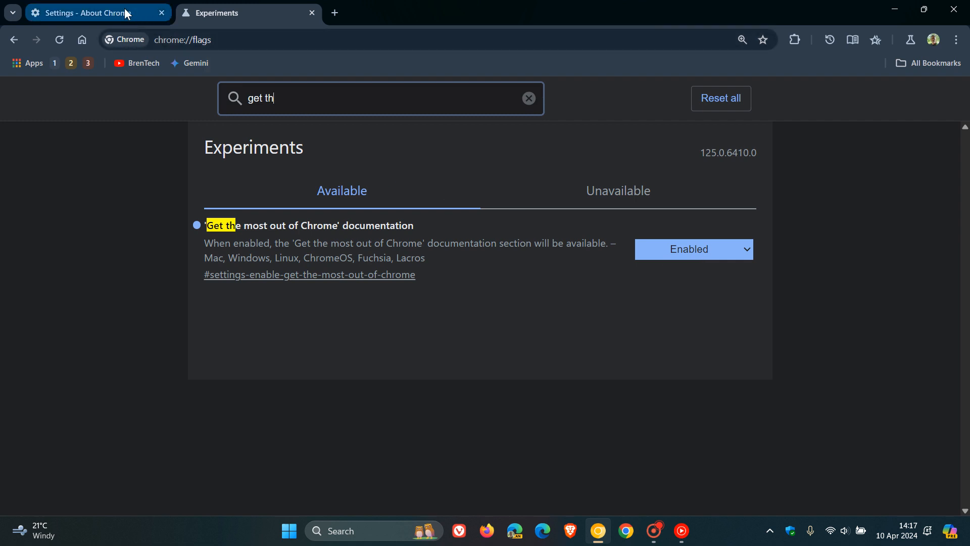
Switch to the About Chrome tab and load the home page in it
left_click(86, 12)
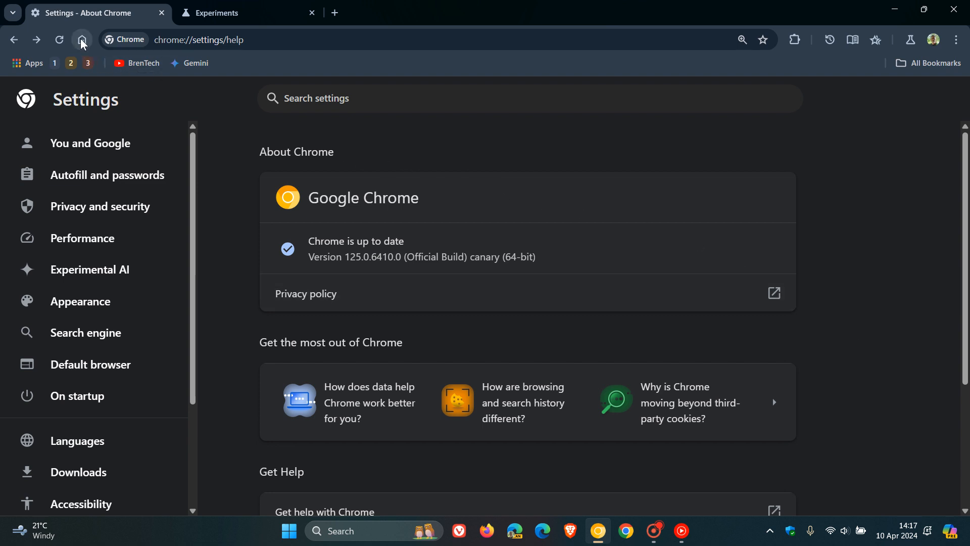
left_click(80, 40)
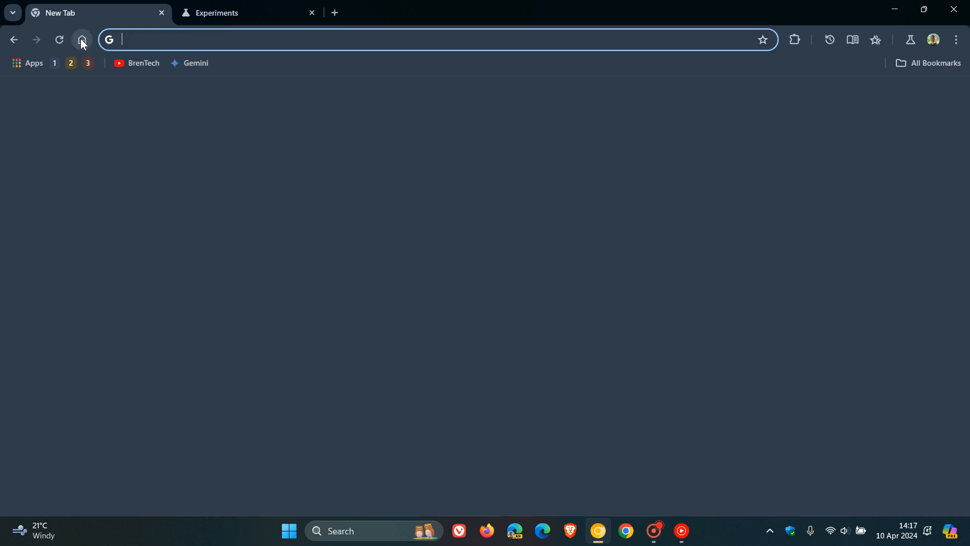
left_click(81, 39)
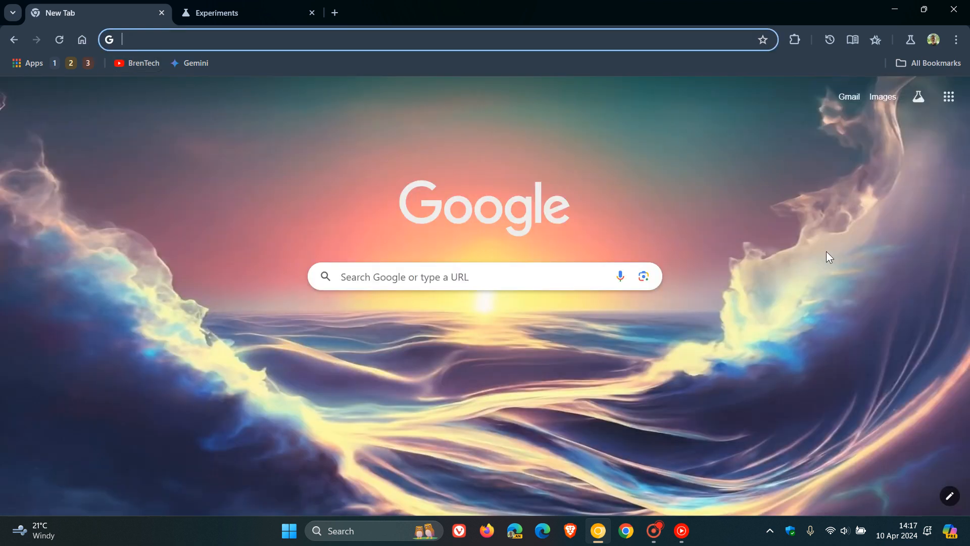